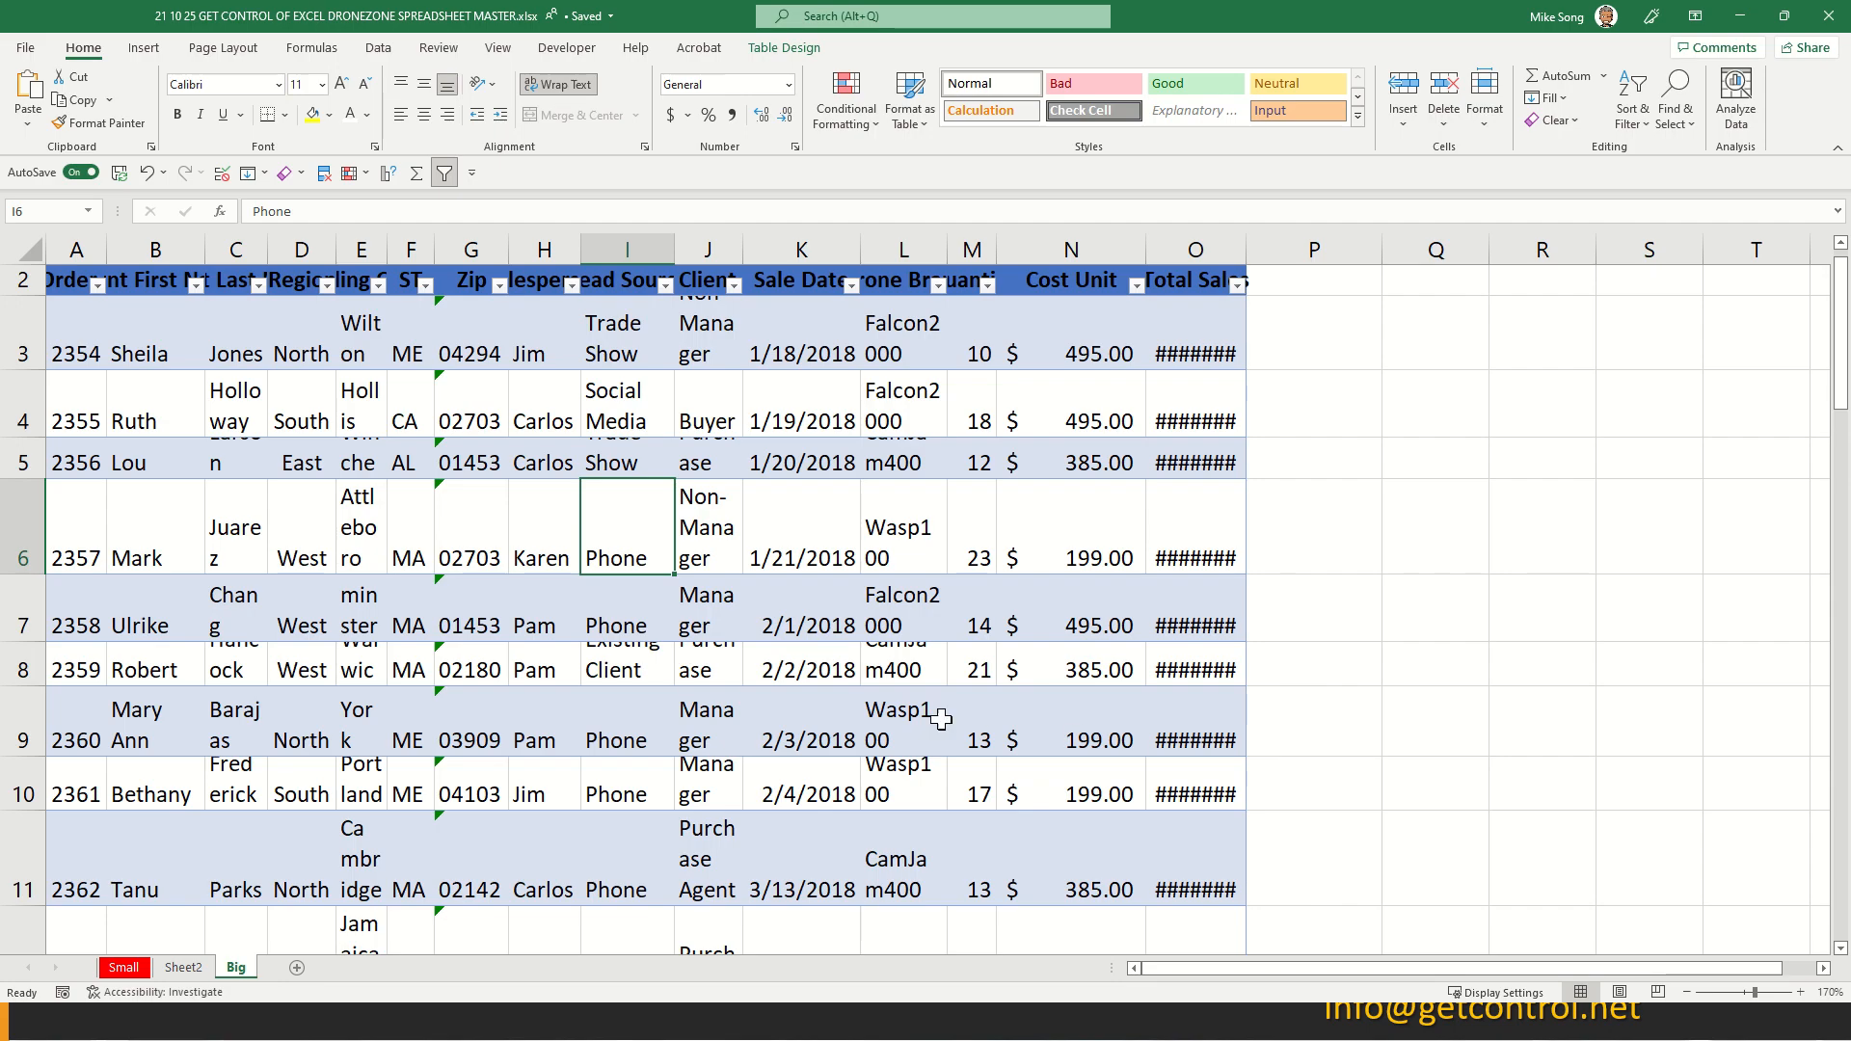
{"action": "mouse_move", "coordinate": [863, 684]}
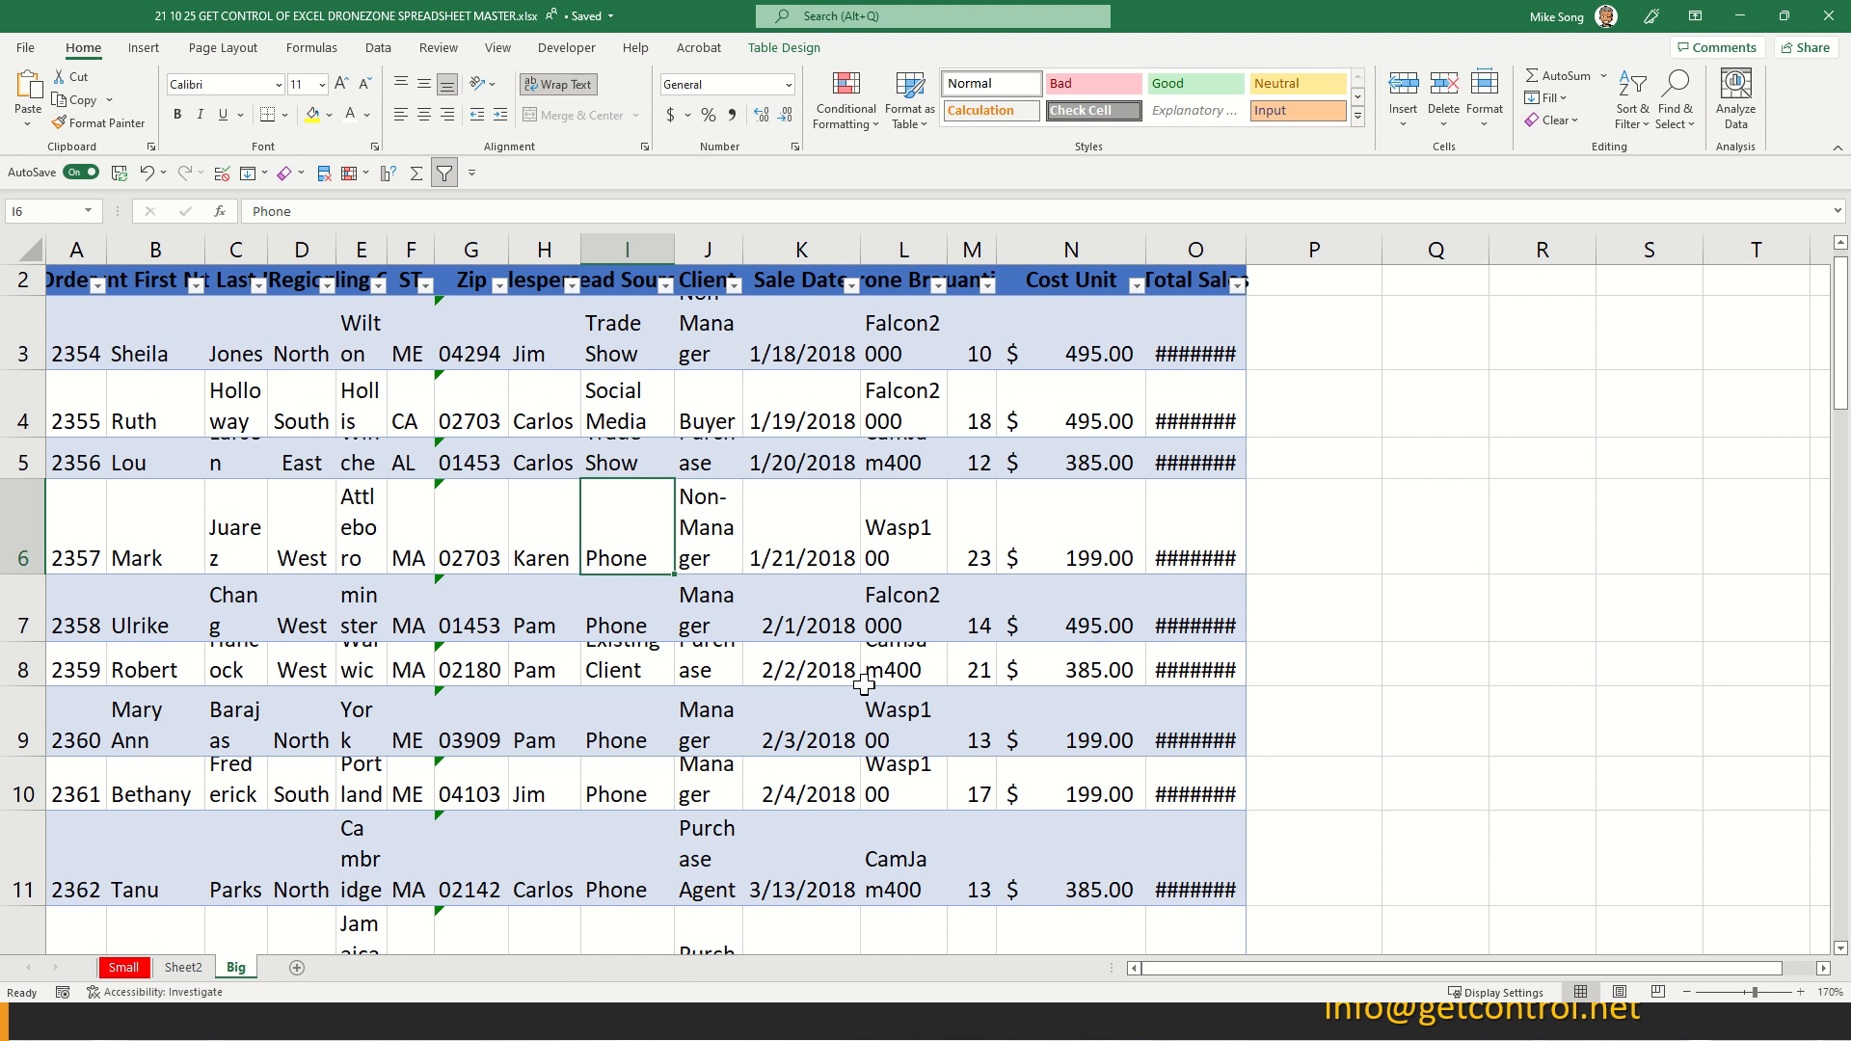
{"action": "mouse_move", "coordinate": [394, 293]}
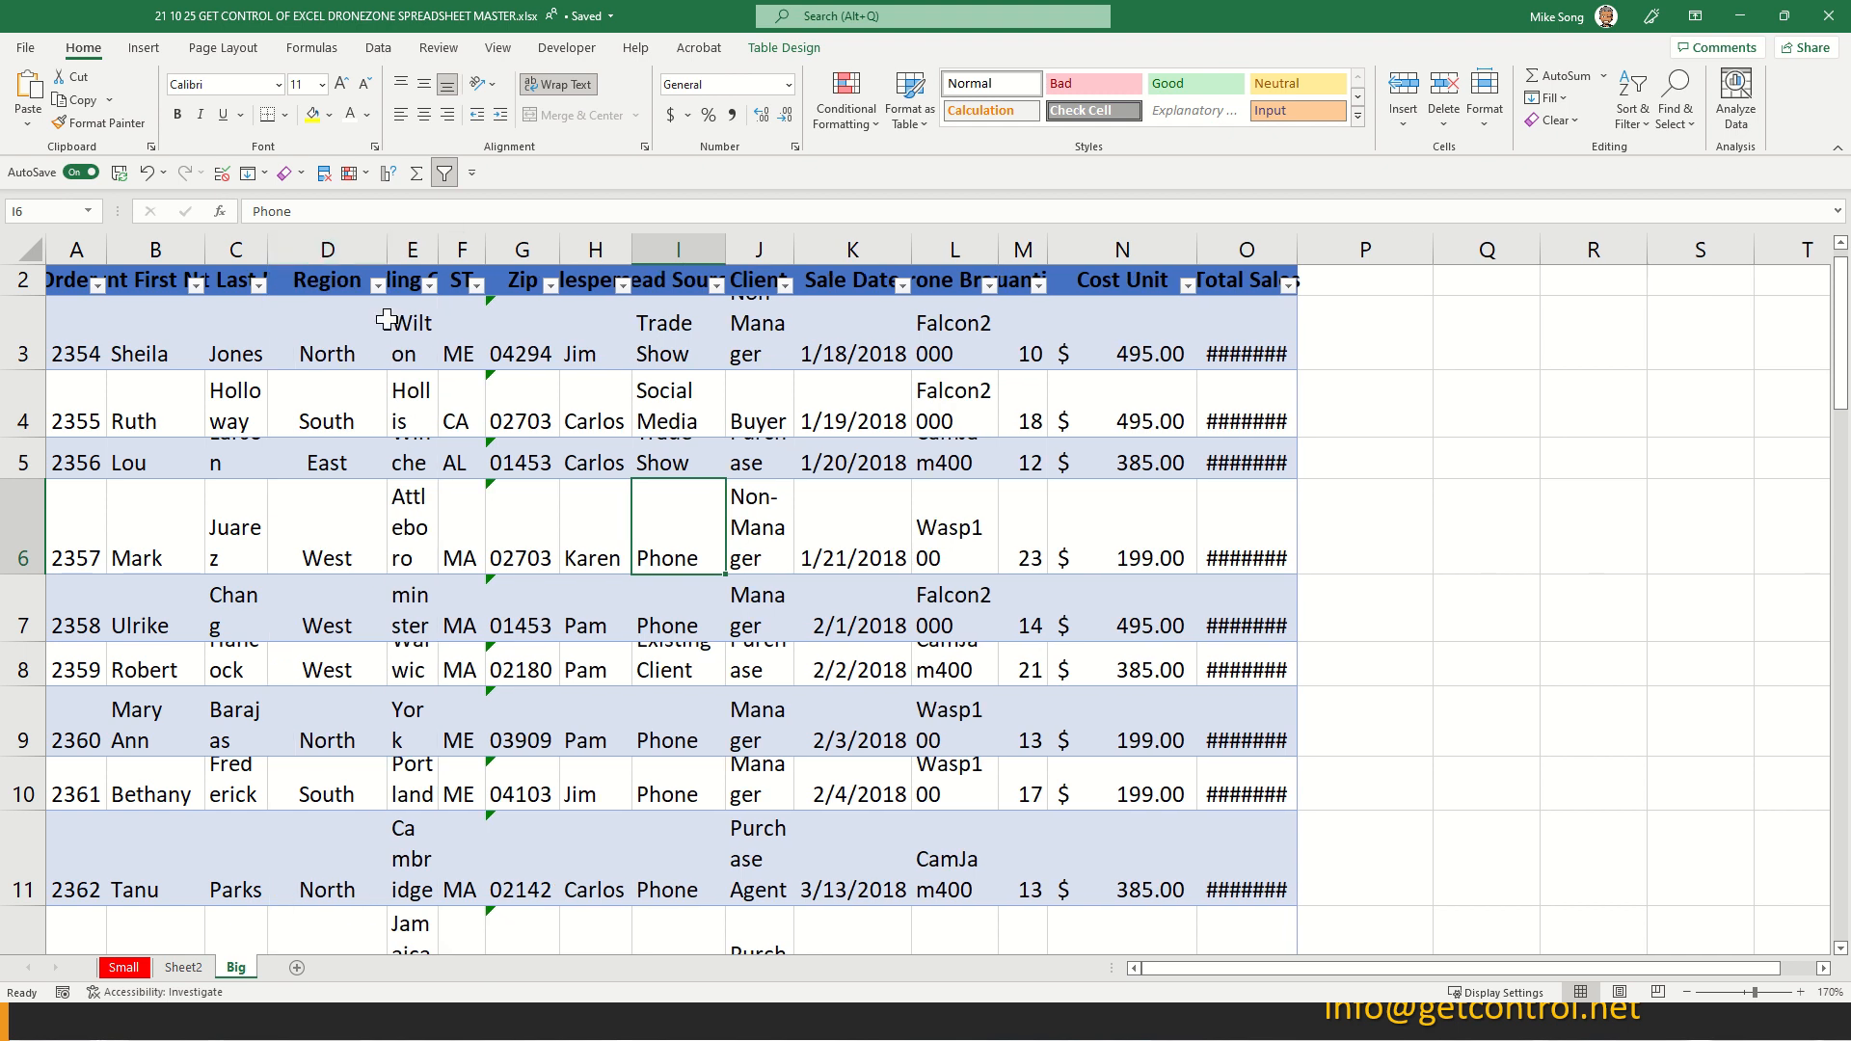
{"action": "mouse_move", "coordinate": [1209, 364]}
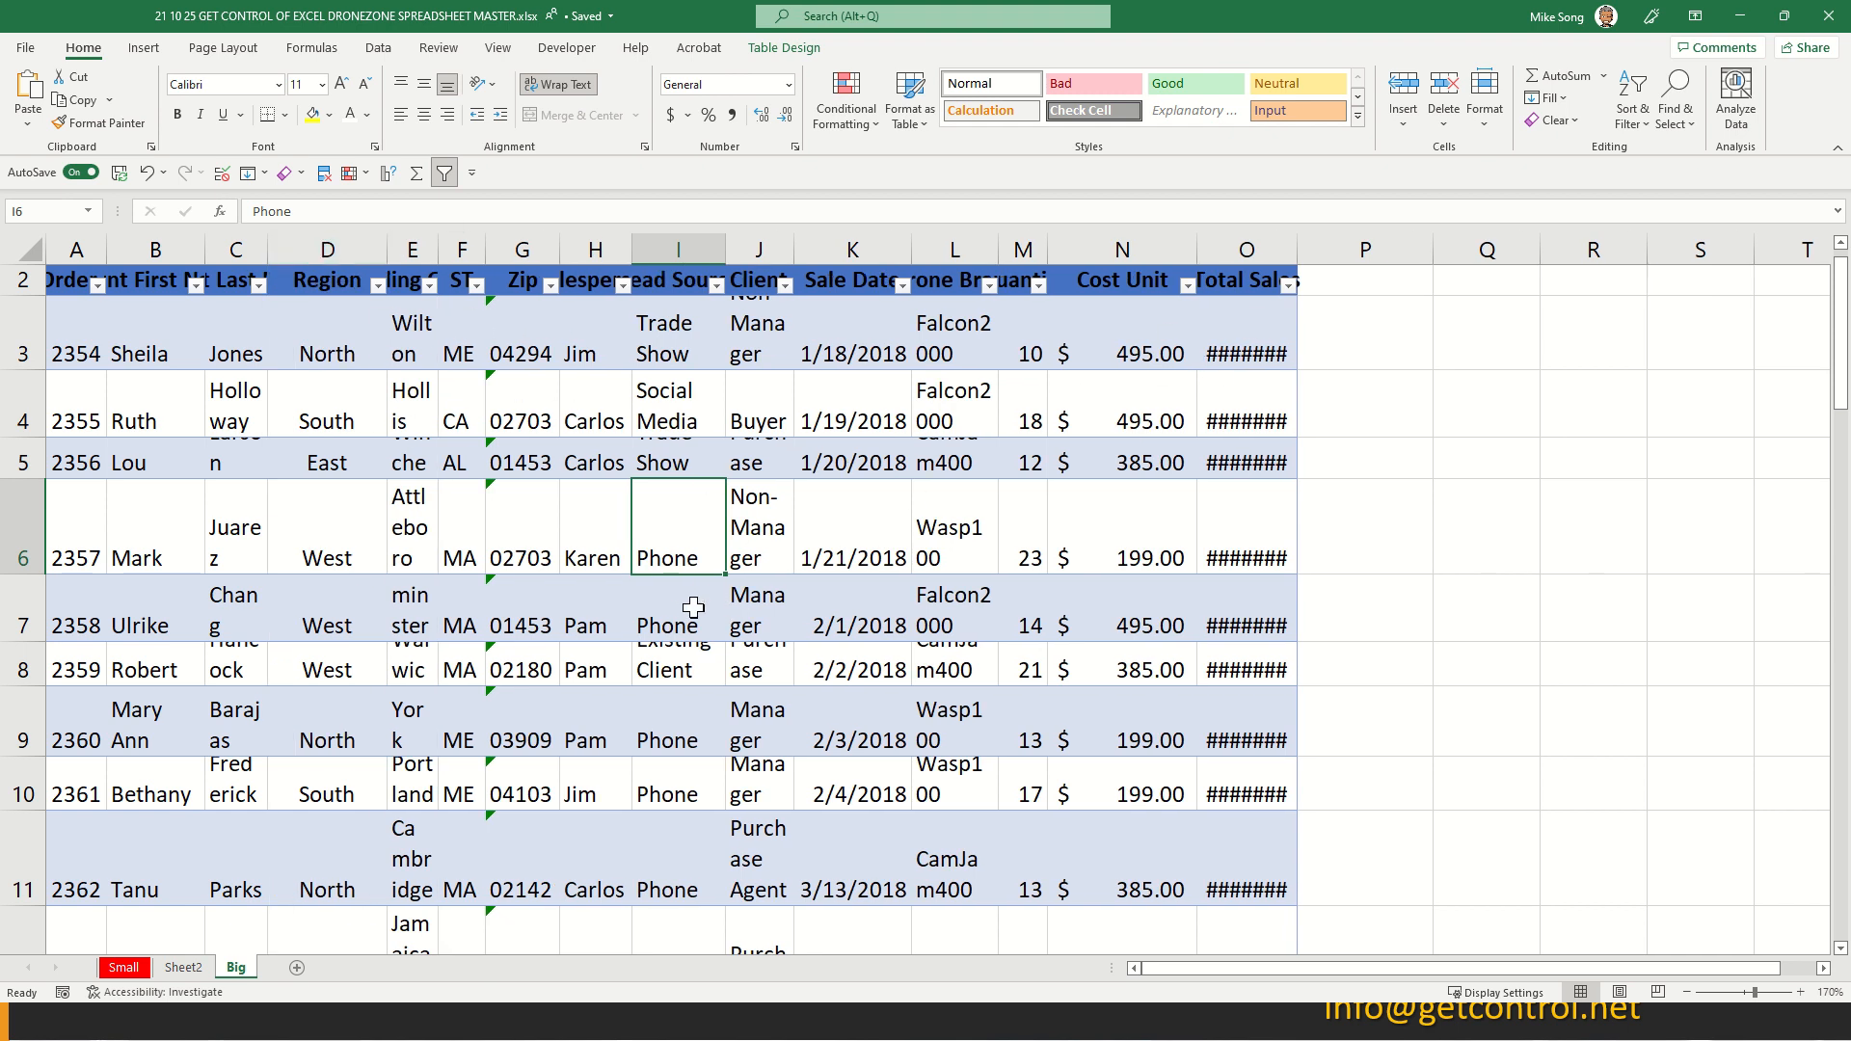
- Select the whole drone sales table, headings and data rows together
{"action": "left_click", "coordinate": [759, 610]}
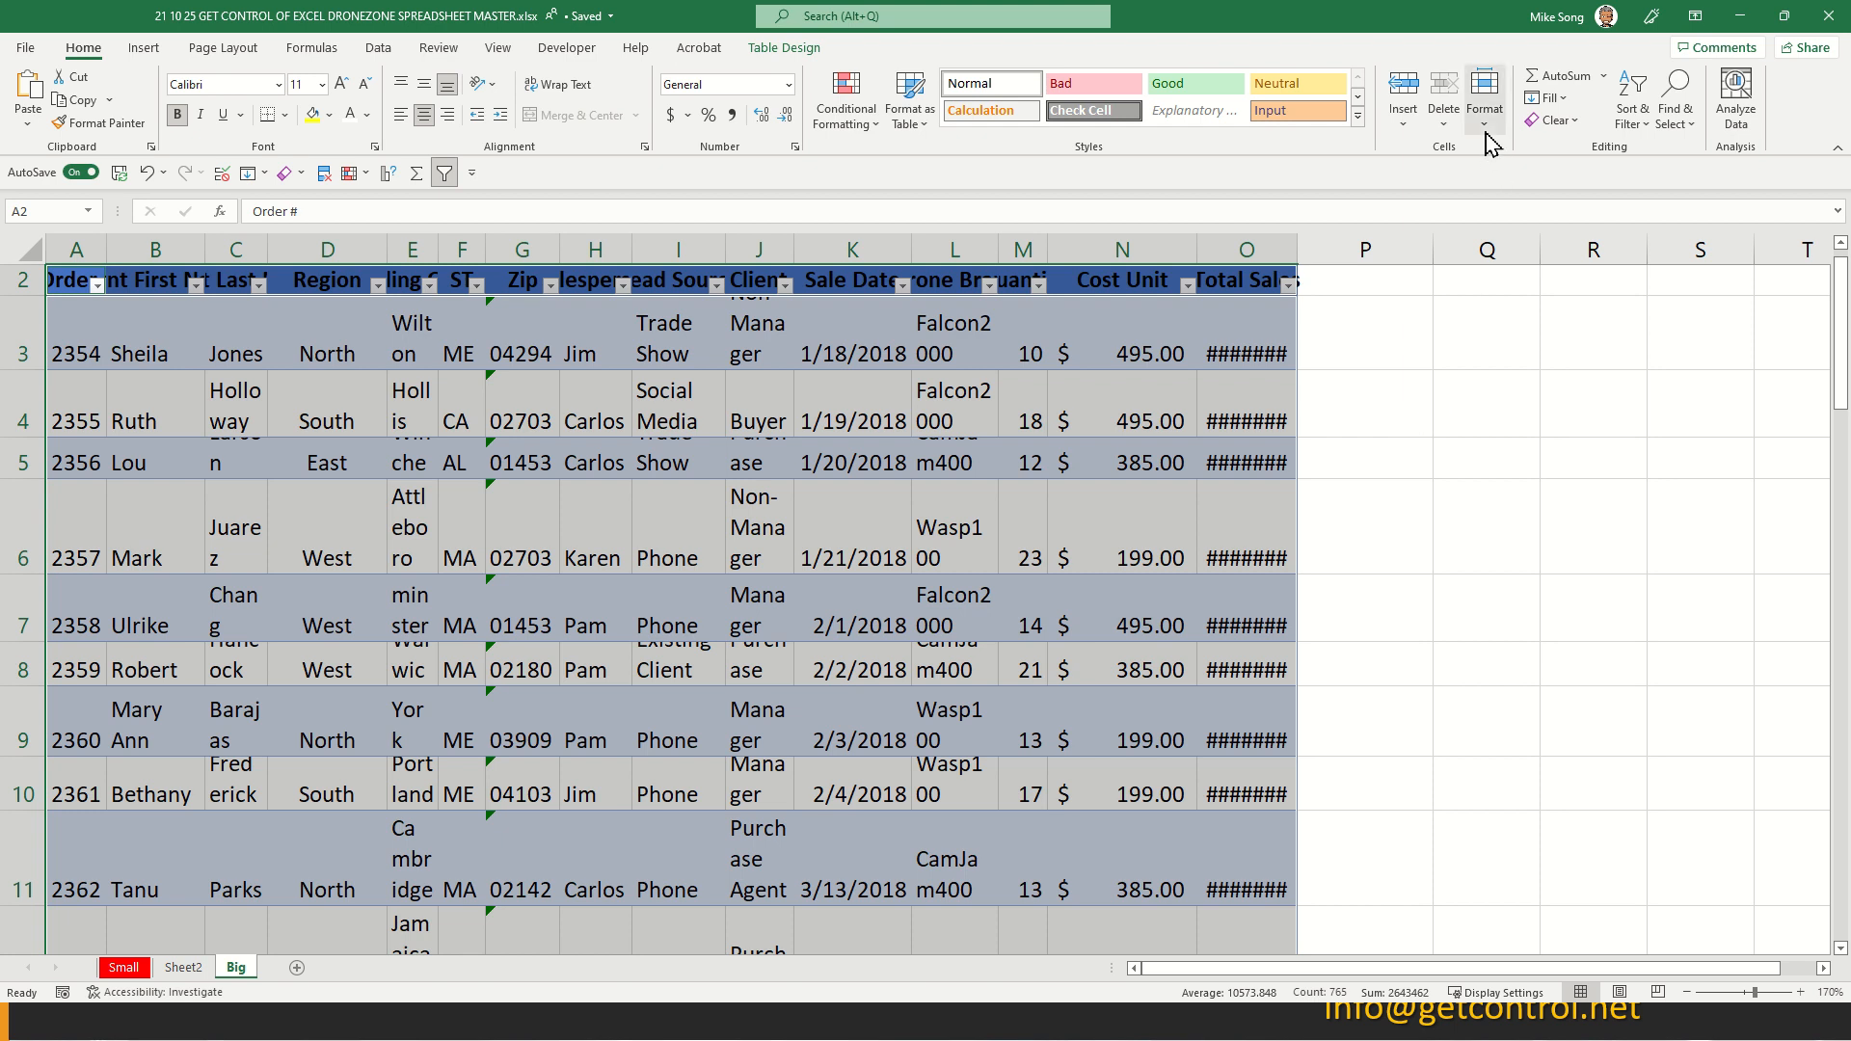
- AutoFit all column widths and row heights so every heading and entry reads on one line
{"action": "left_click", "coordinate": [1485, 98]}
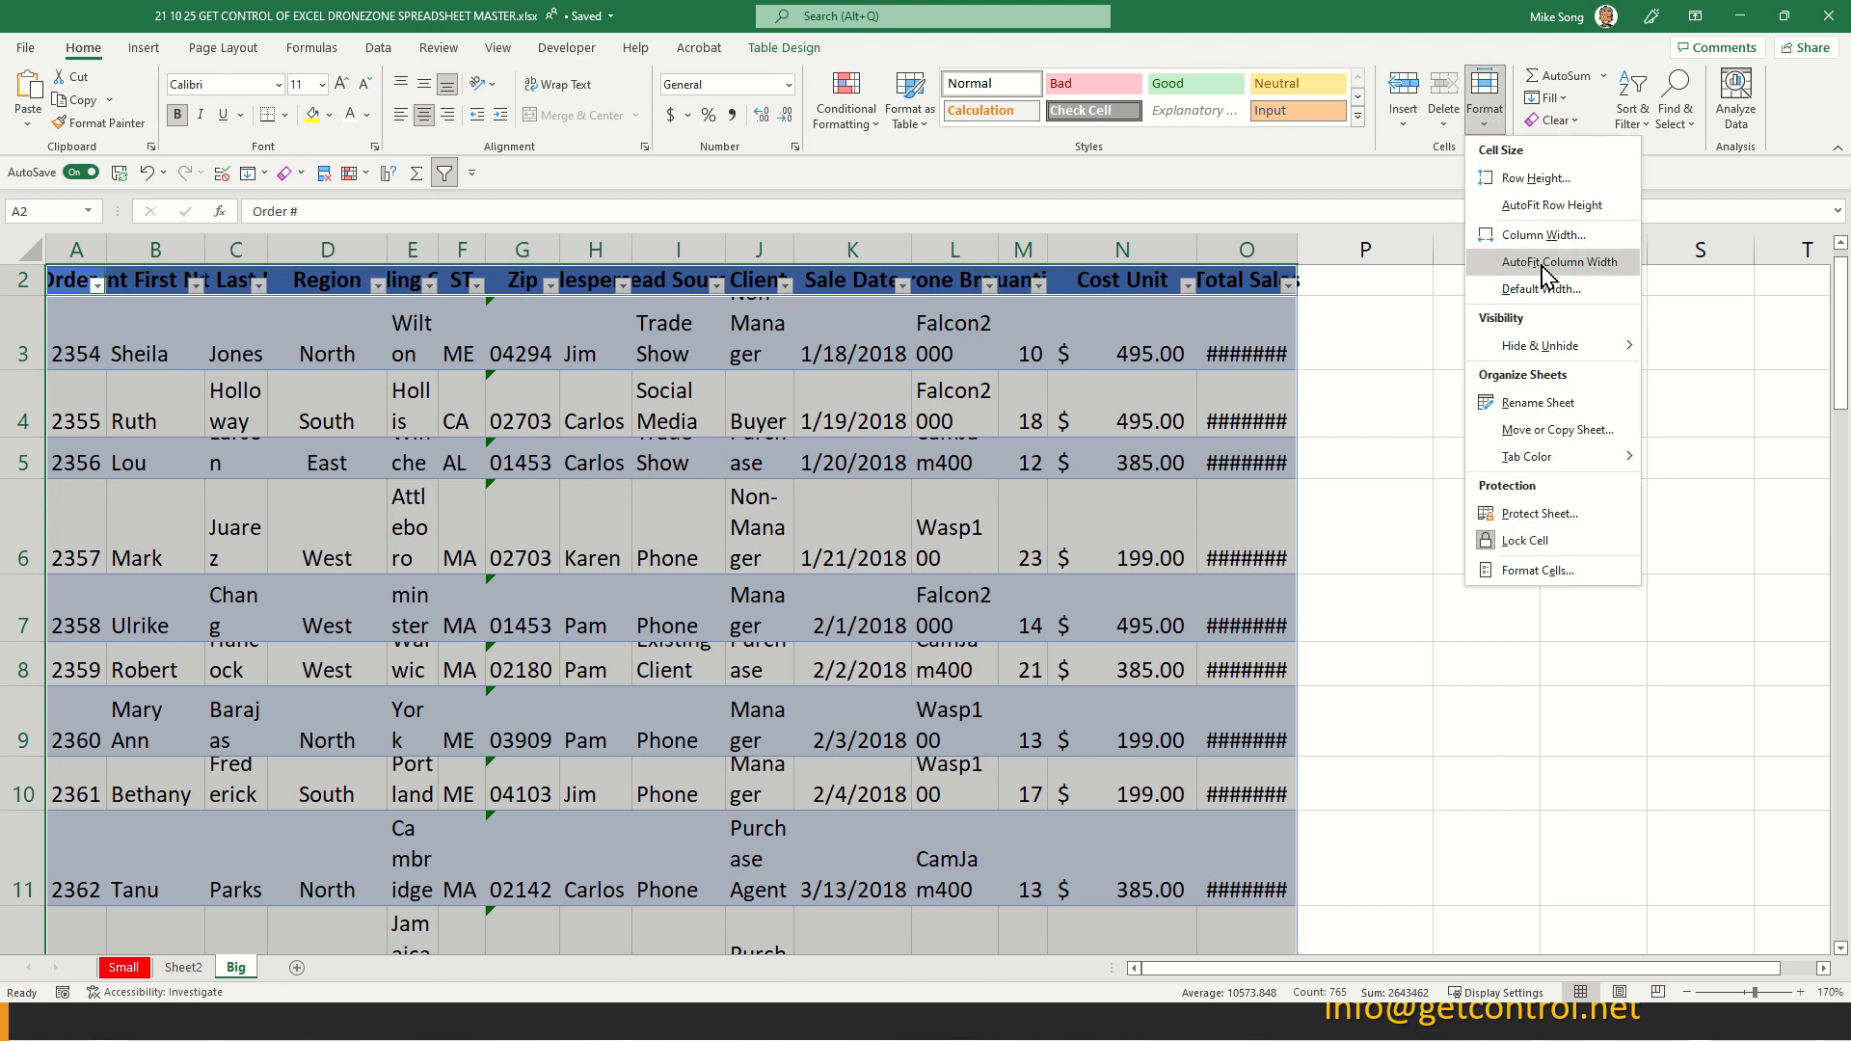
{"action": "left_click", "coordinate": [1550, 262]}
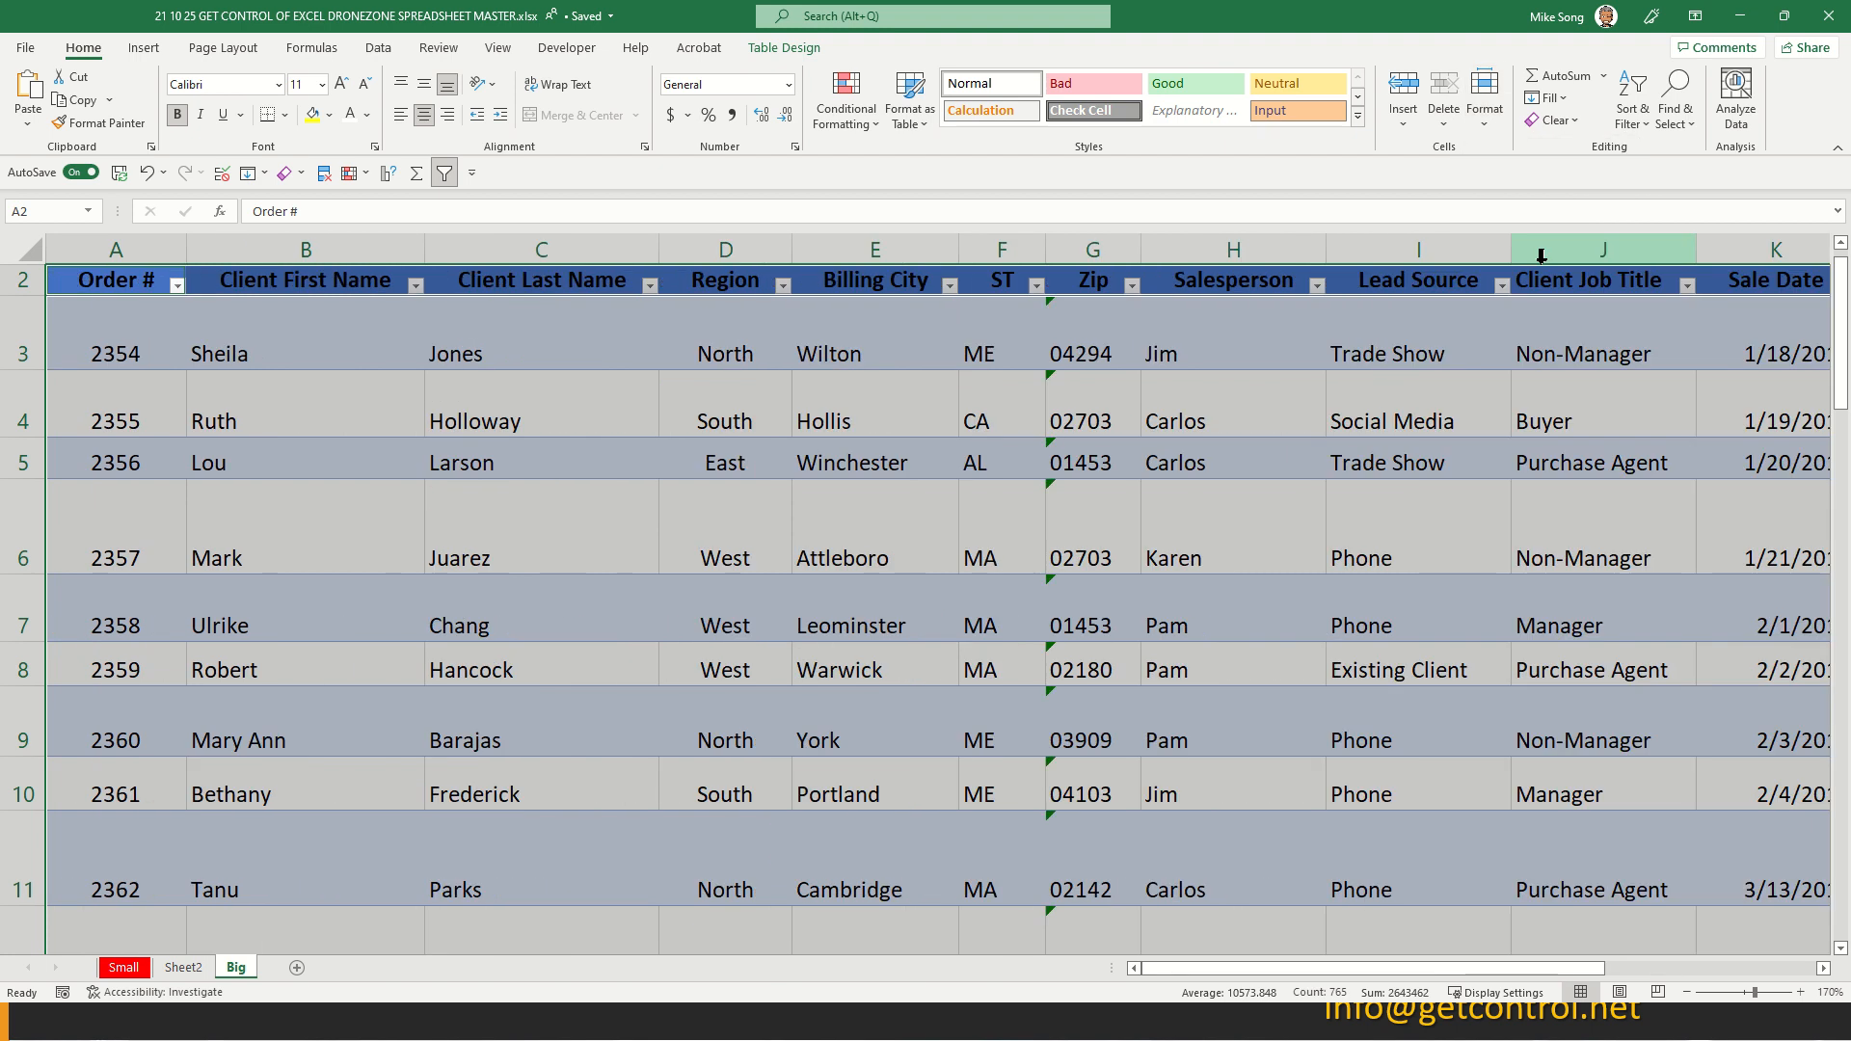
{"action": "left_click", "coordinate": [1484, 96]}
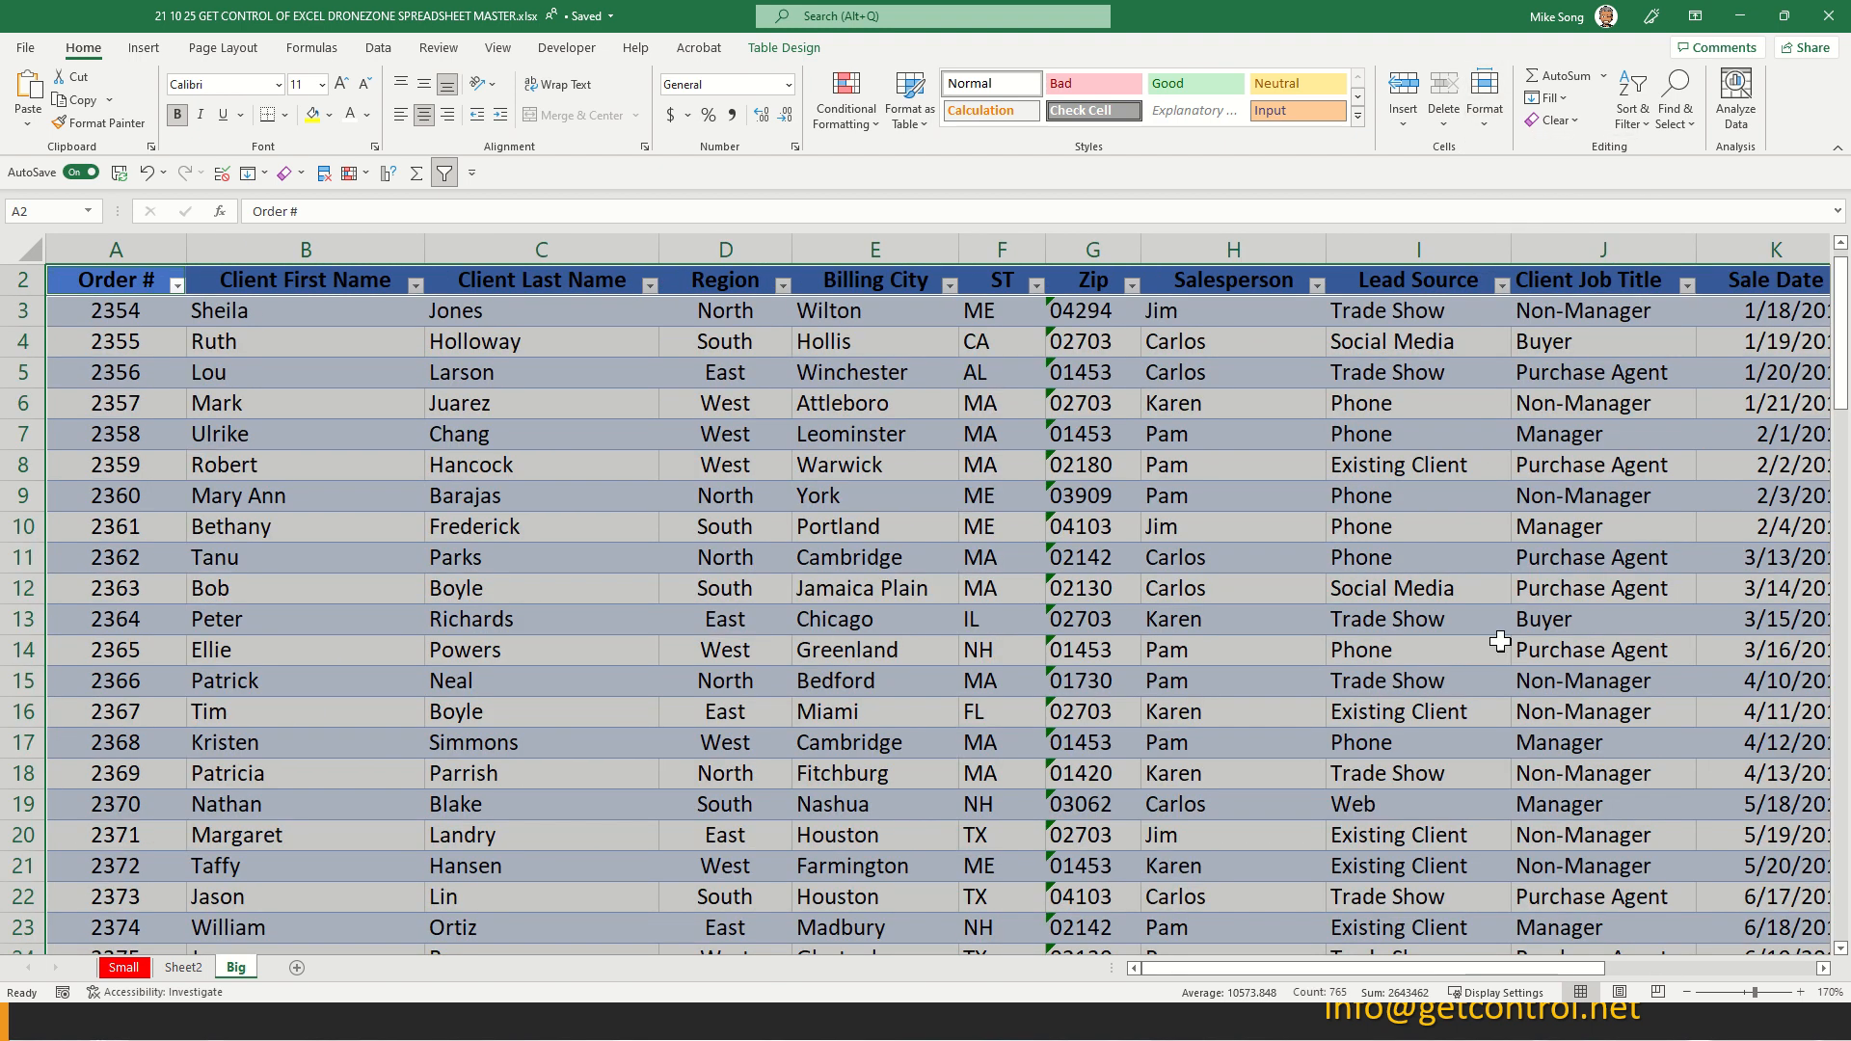
- Clear the selection so the fitted table shows Total Sales as real dollar amounts
{"action": "left_click", "coordinate": [1417, 681]}
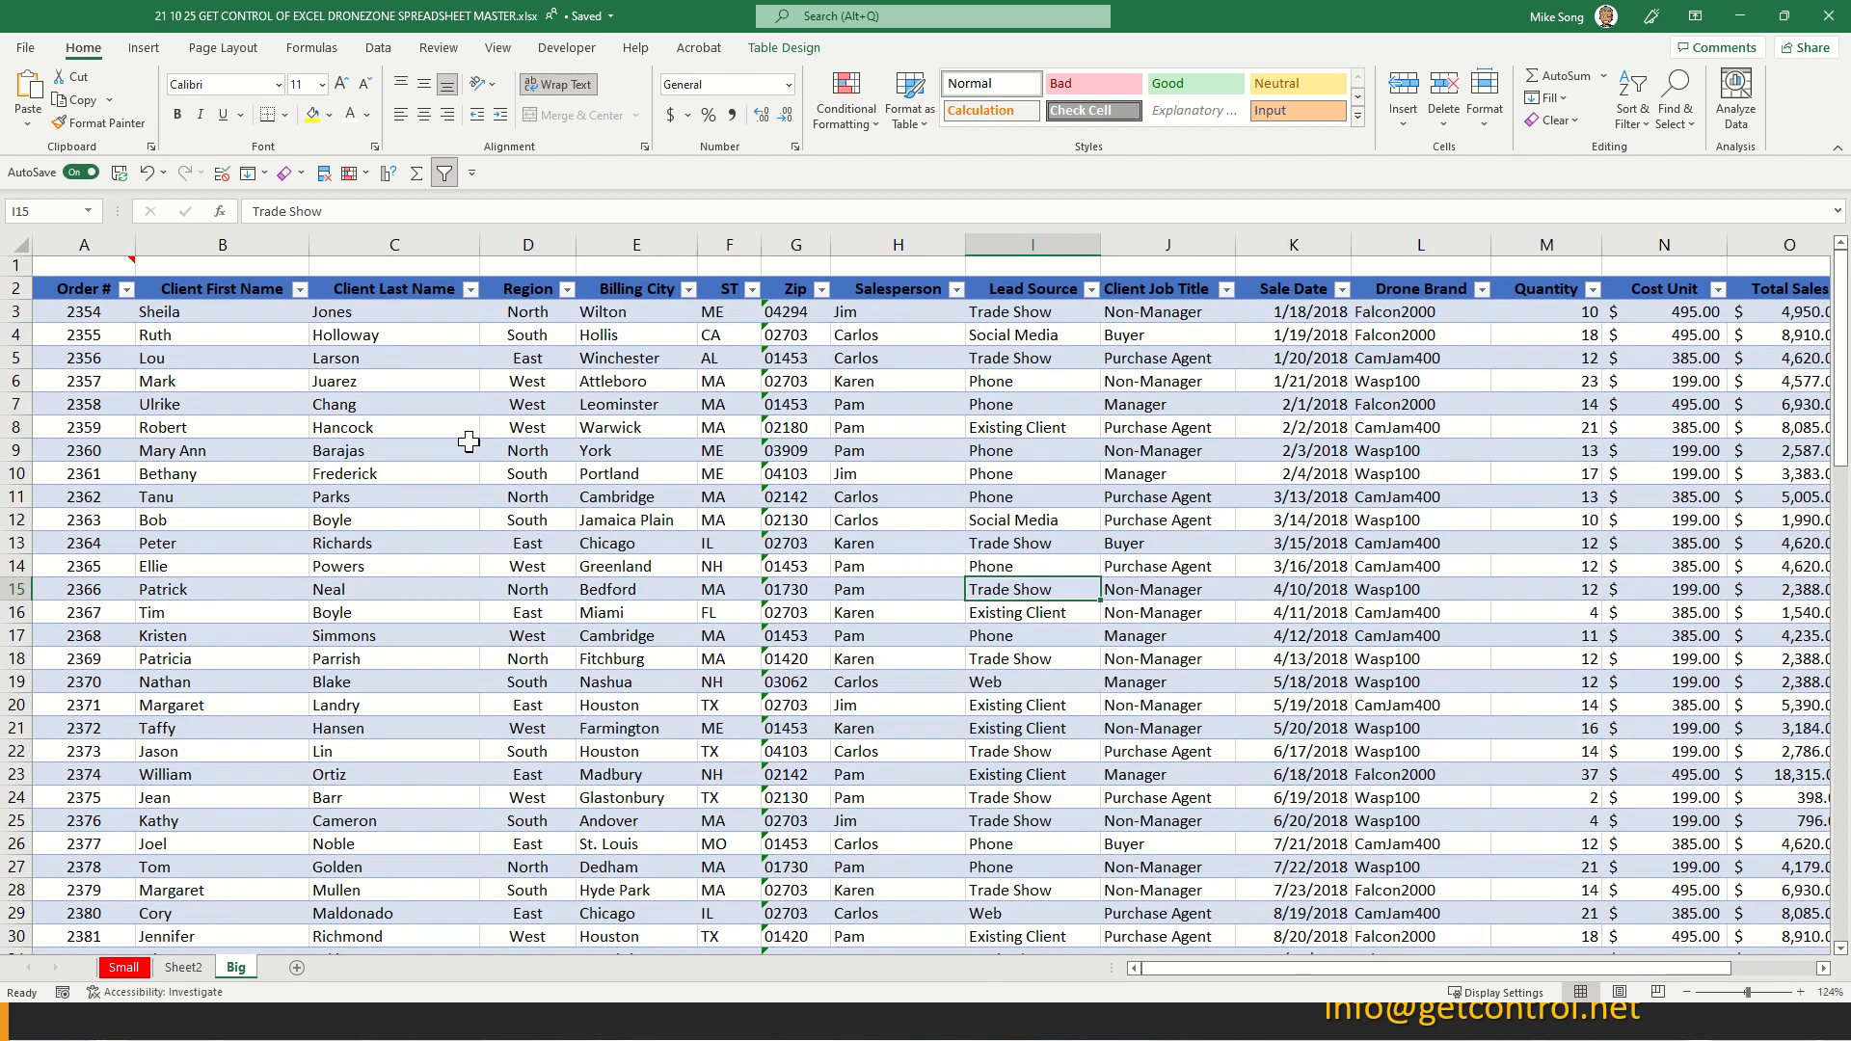
{"action": "mouse_move", "coordinate": [519, 451]}
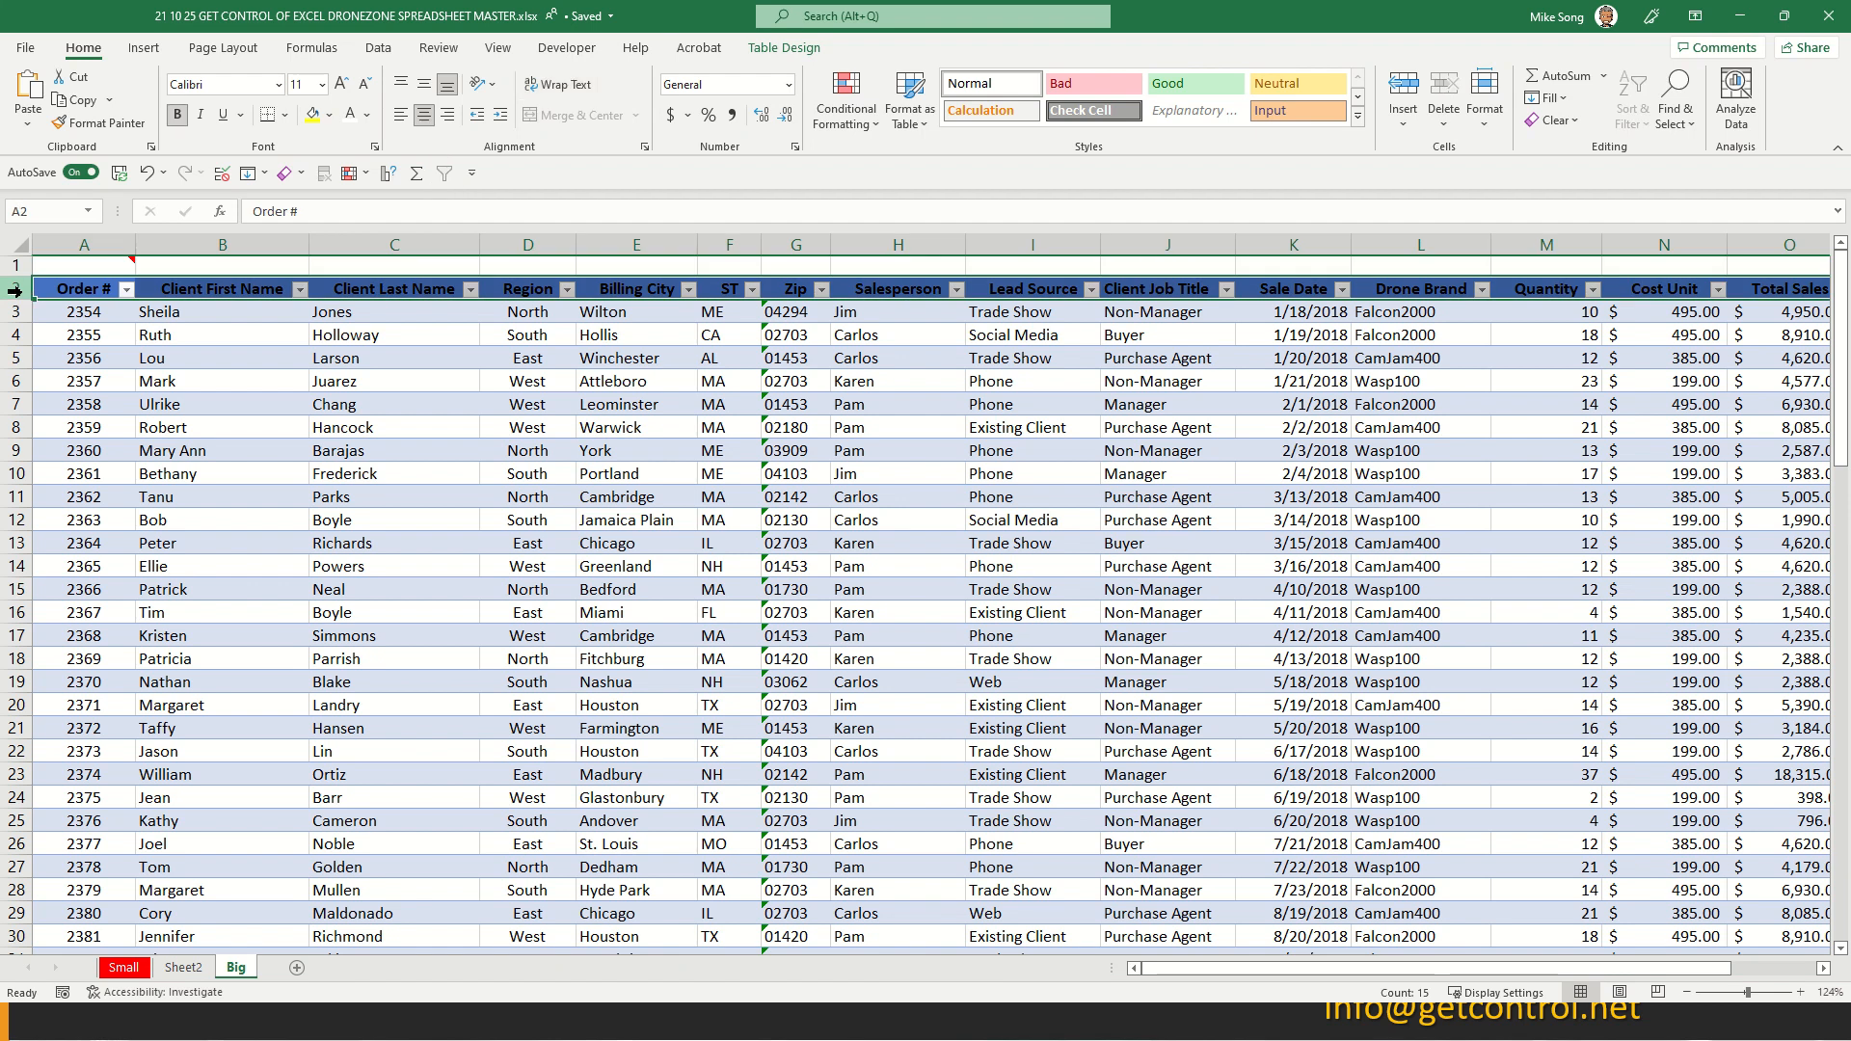
{"action": "left_click", "coordinate": [528, 519]}
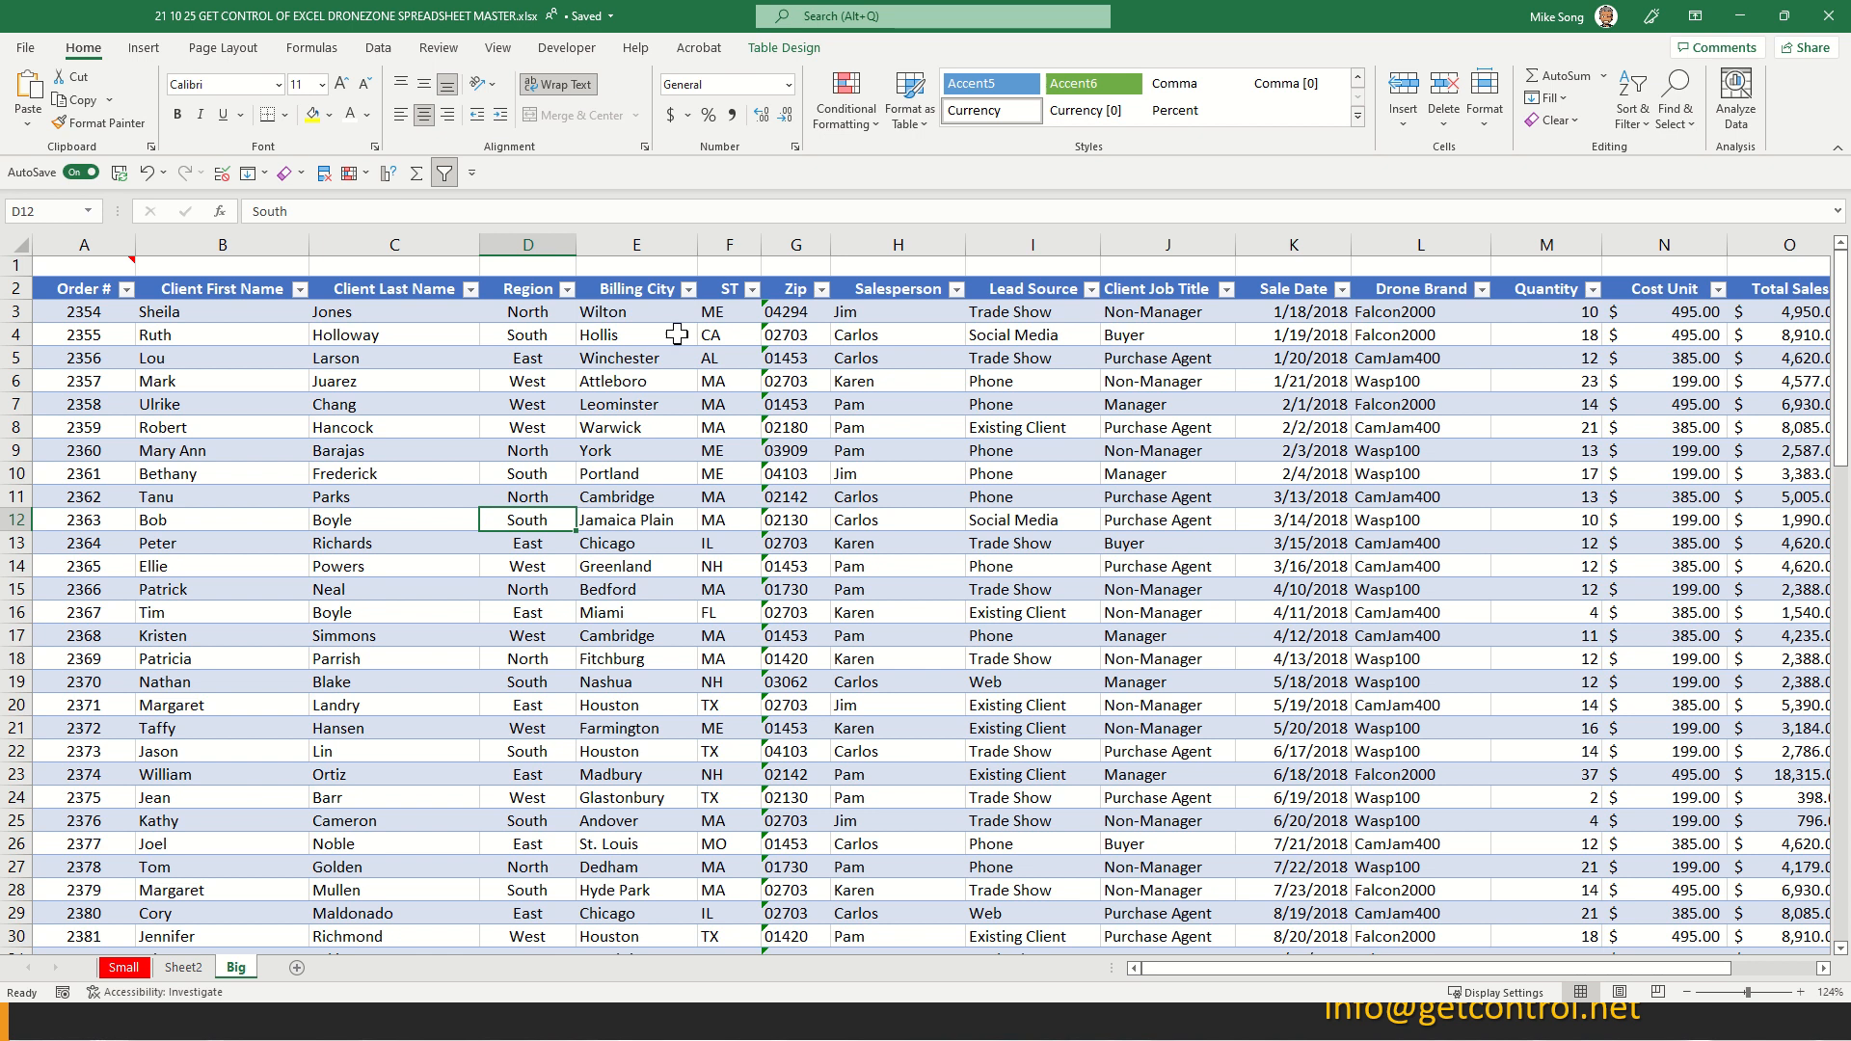
{"action": "mouse_move", "coordinate": [935, 372]}
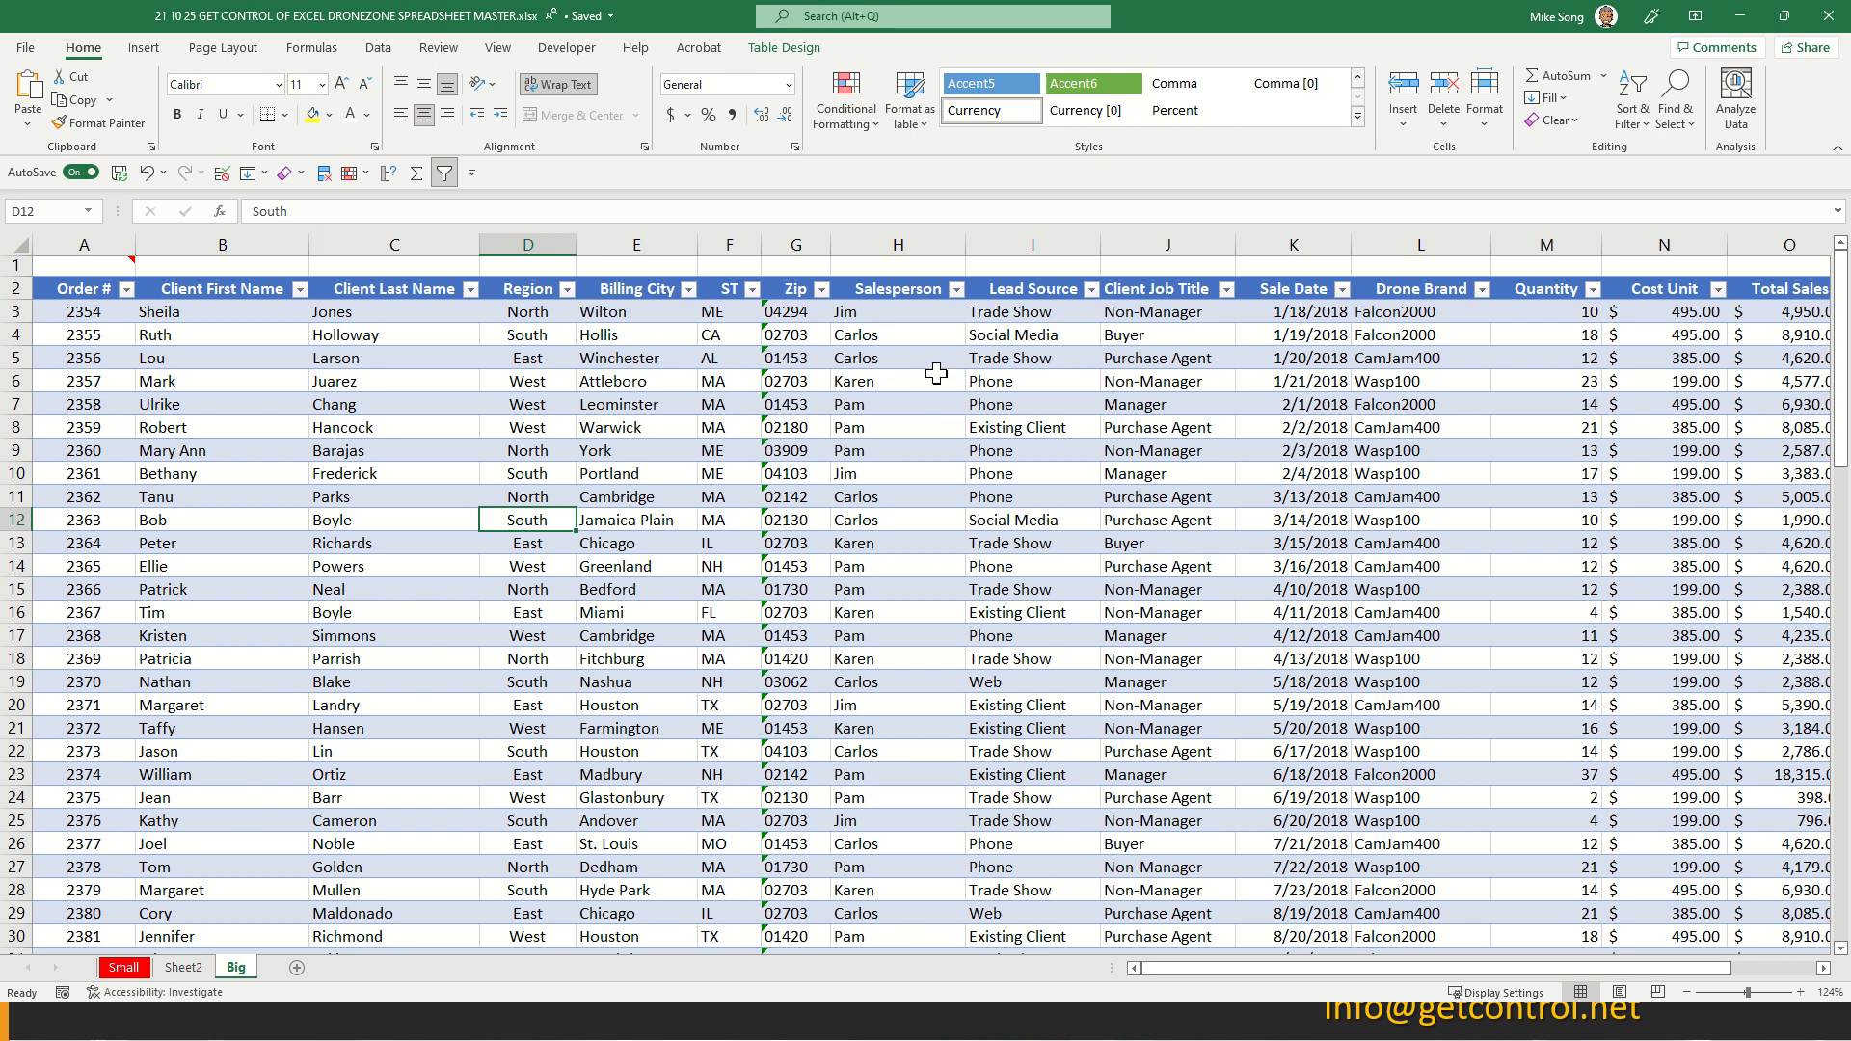
{"action": "mouse_move", "coordinate": [964, 495]}
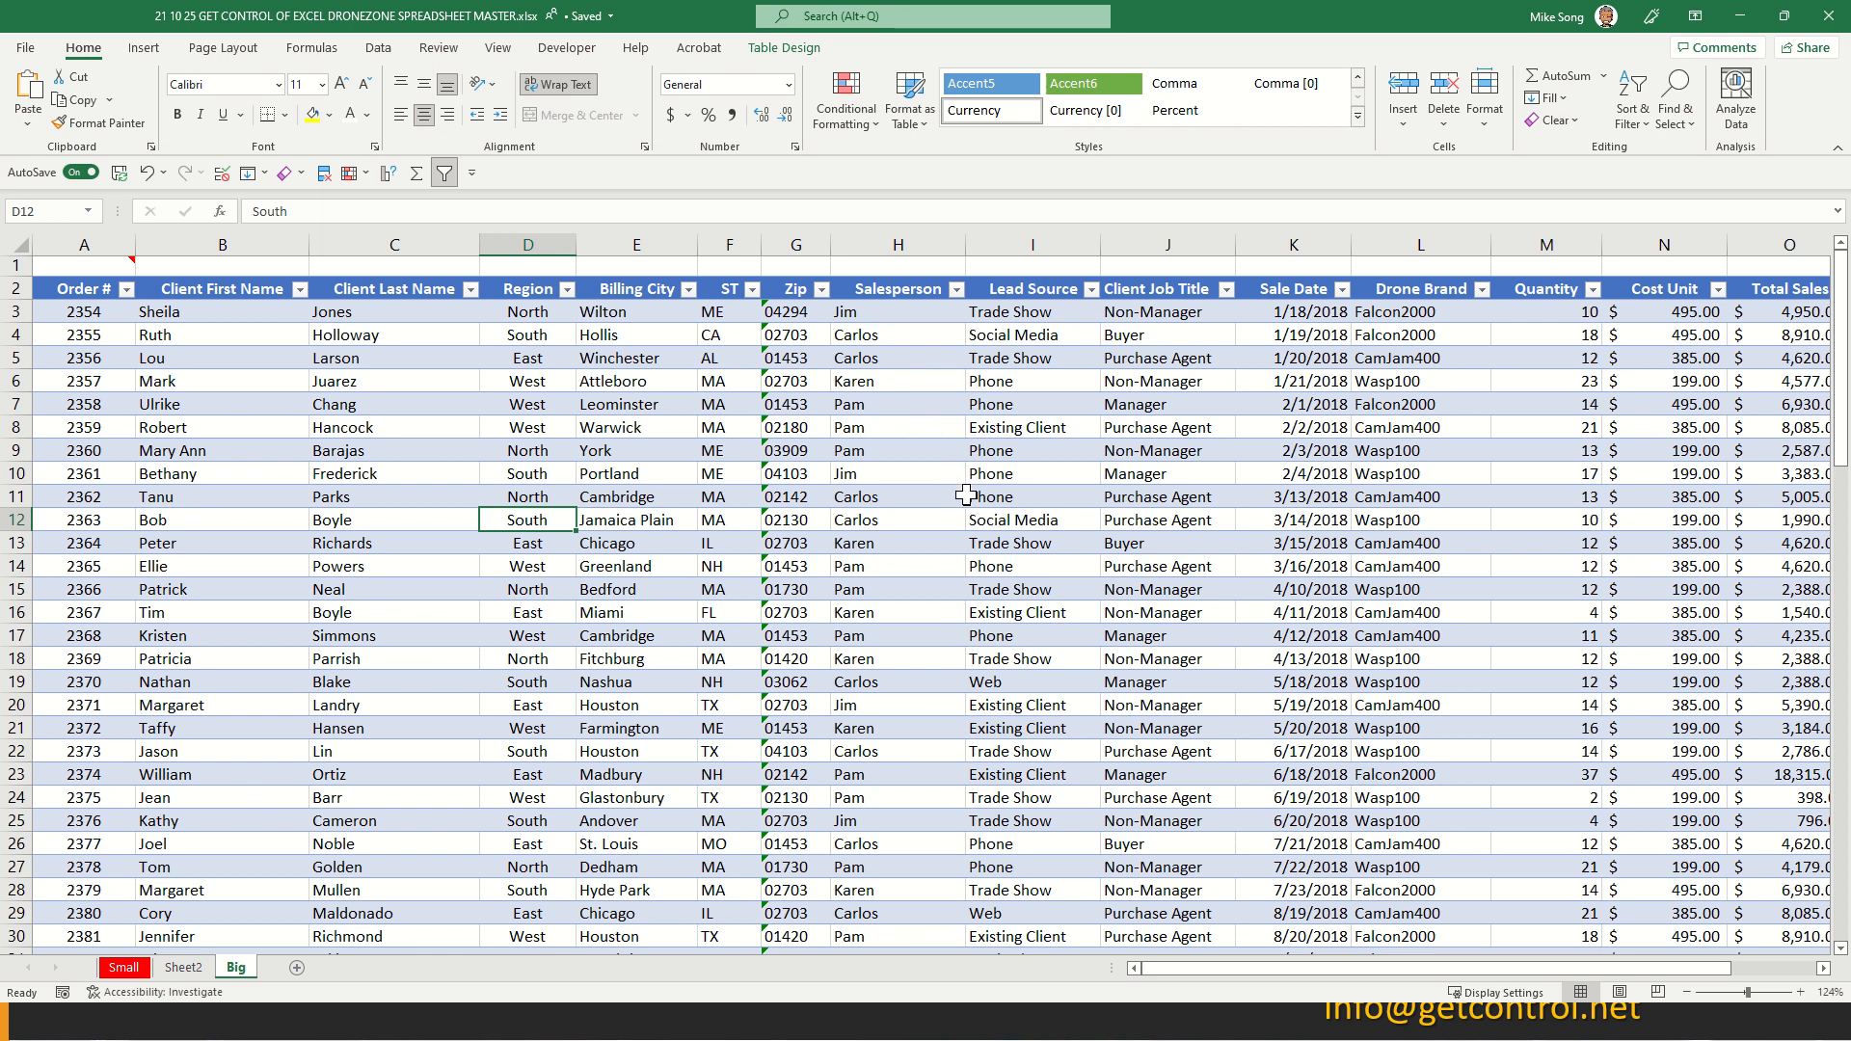
{"action": "mouse_move", "coordinate": [962, 501]}
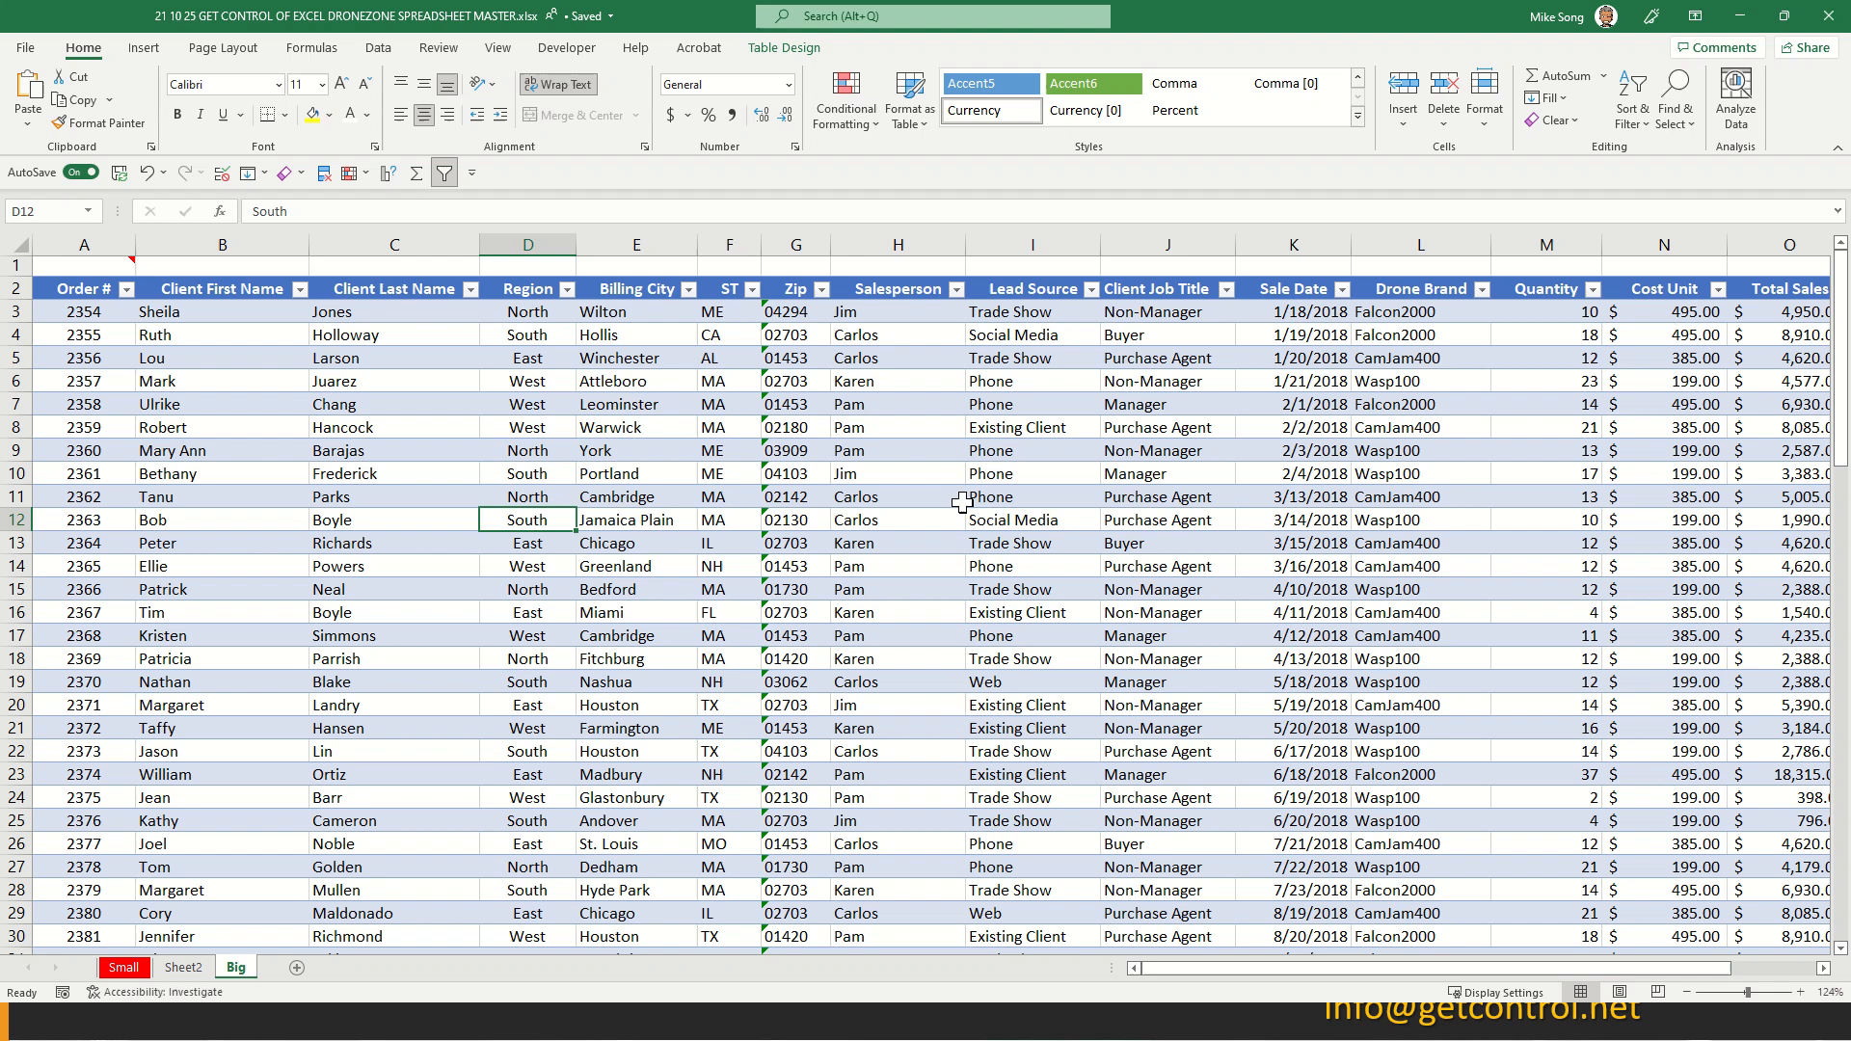
{"action": "mouse_move", "coordinate": [956, 501]}
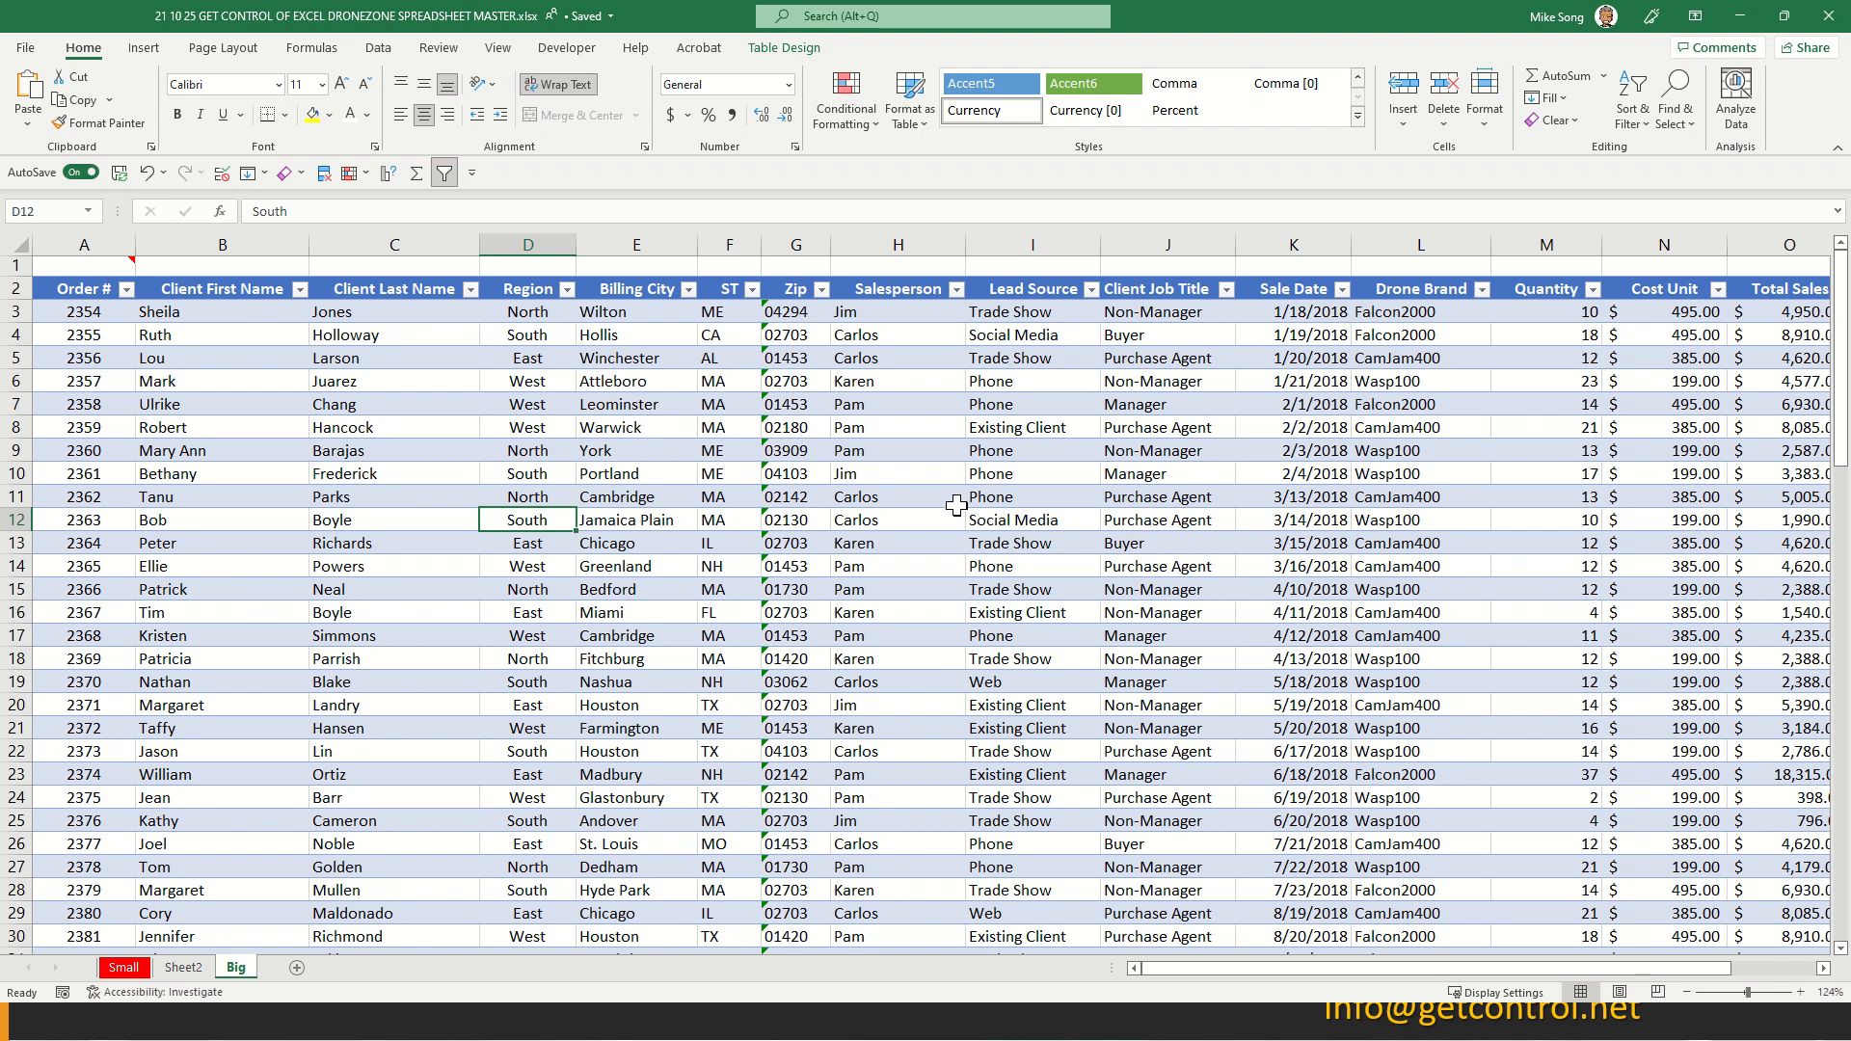